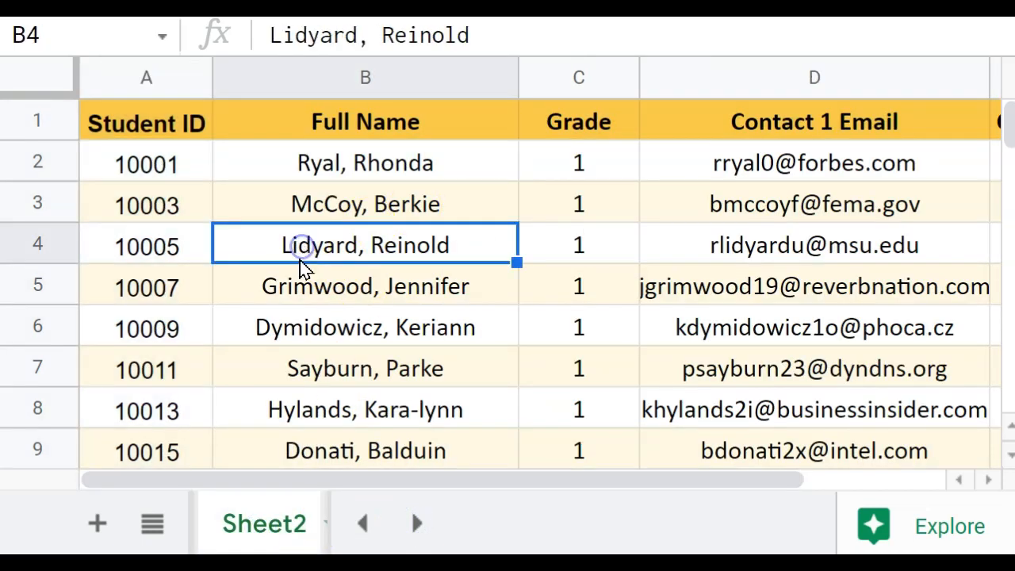
mouse_move(362, 523)
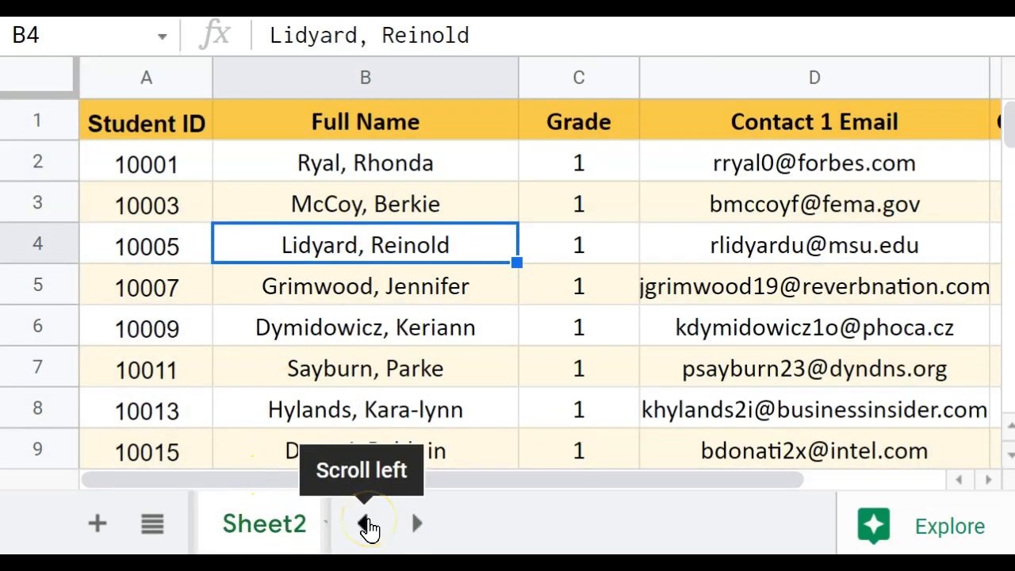
Step: Switch from Sheet2 to Sheet1, where the Grade column is still empty
click(262, 523)
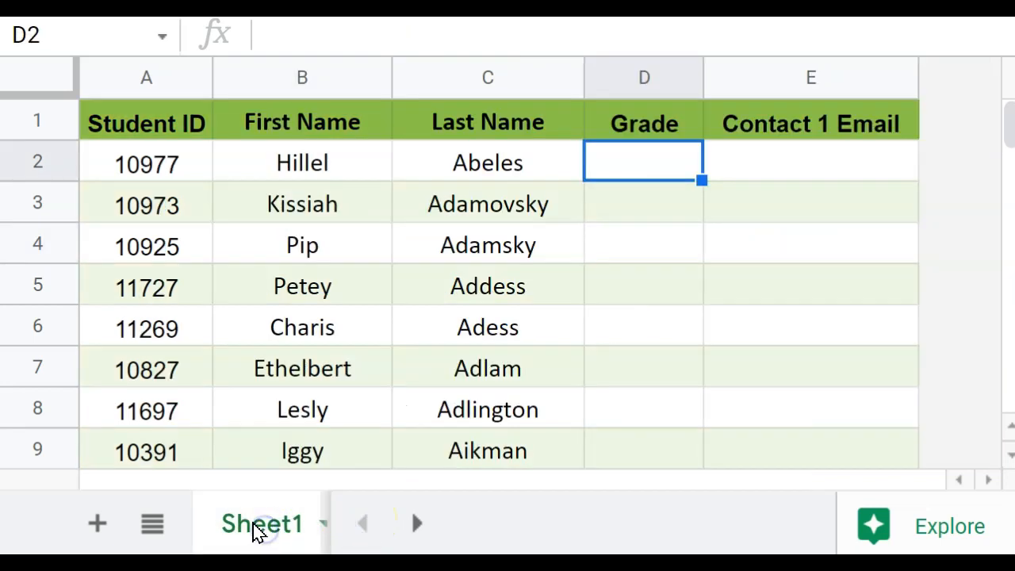
mouse_move(753, 331)
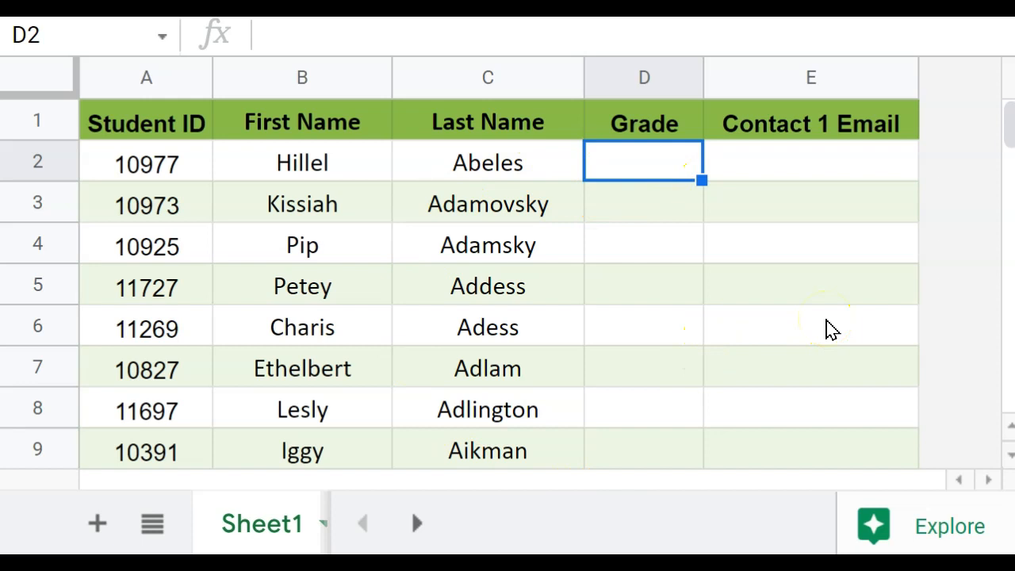
mouse_move(665, 168)
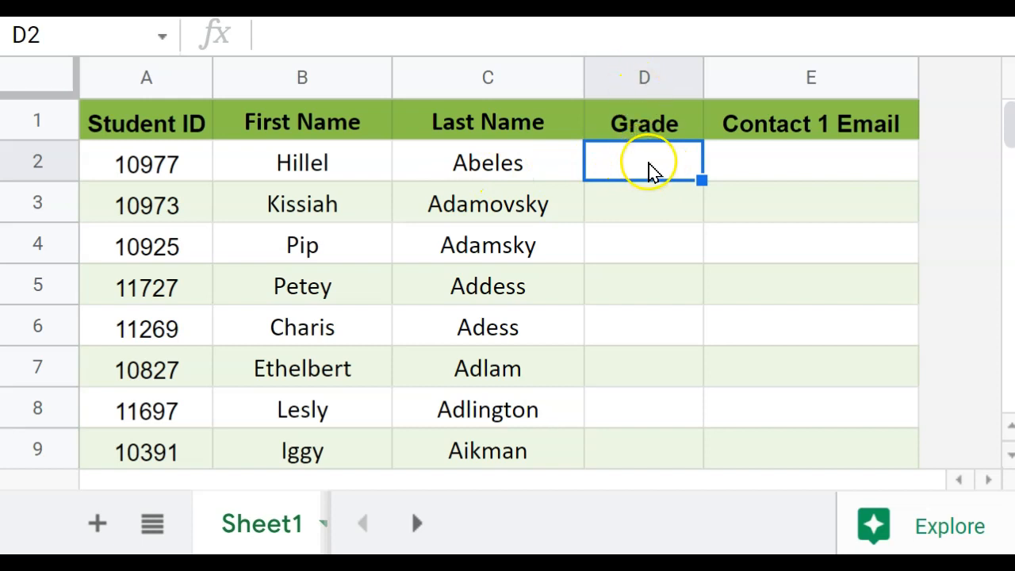
mouse_move(638, 171)
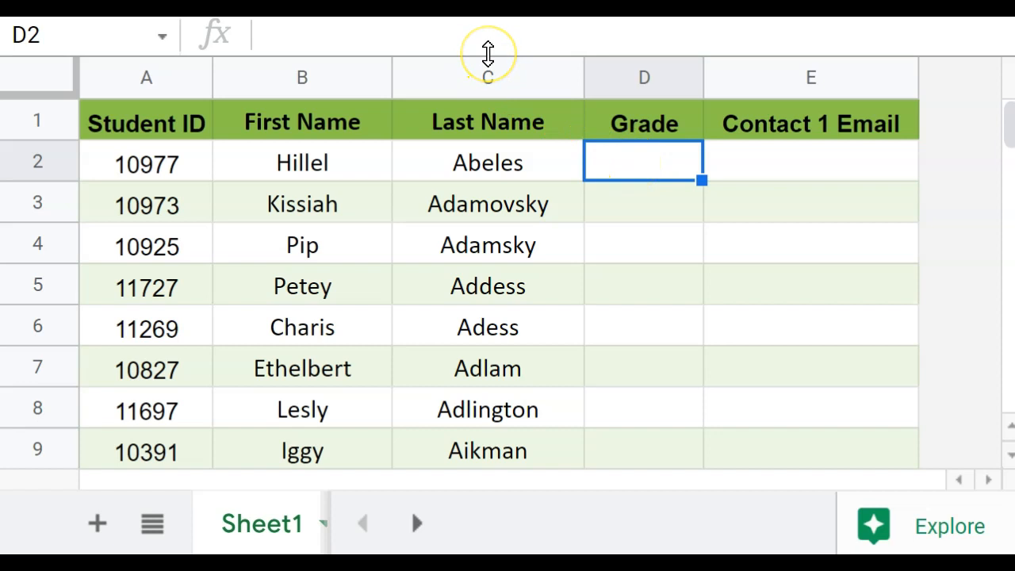
mouse_move(647, 162)
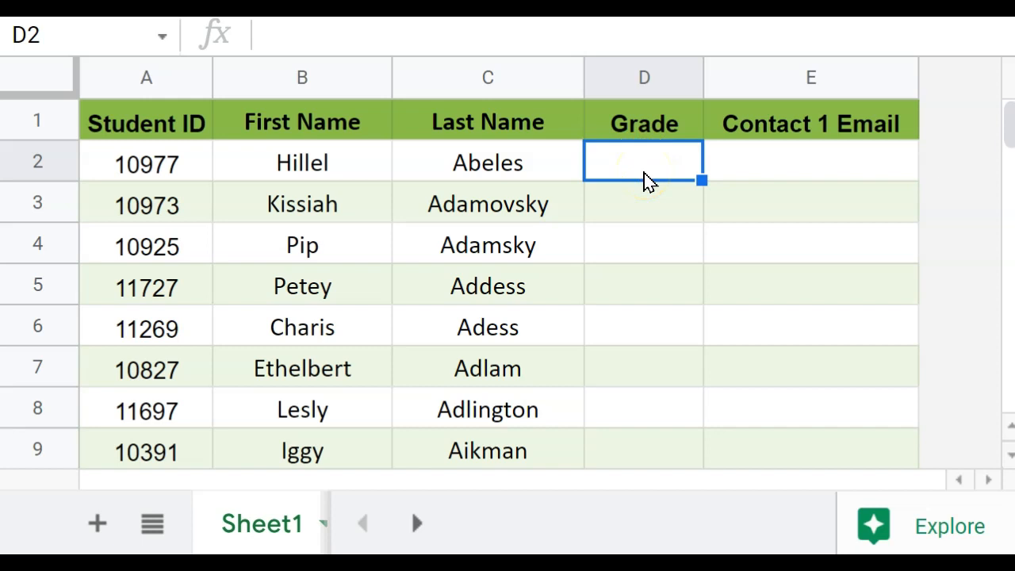
Step: Begin a VLOOKUP formula in D2 on Sheet1 by entering =vloo
text(=)
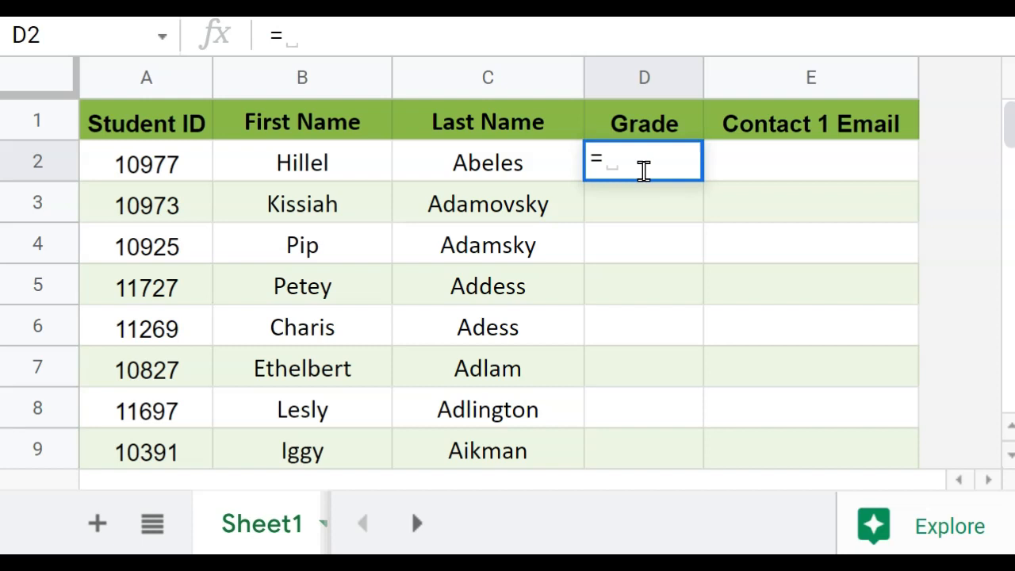
text(vloo)
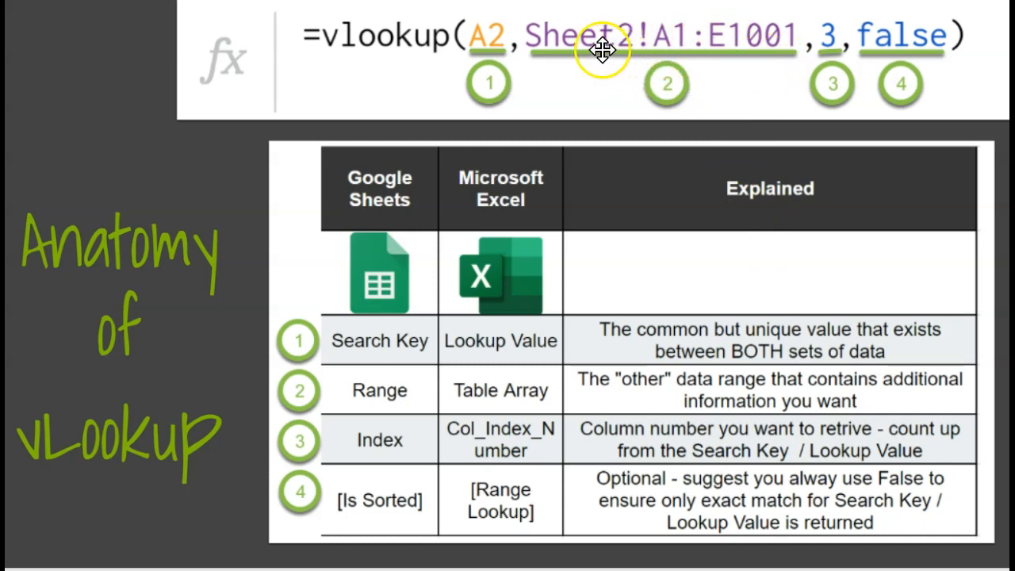
mouse_move(945, 506)
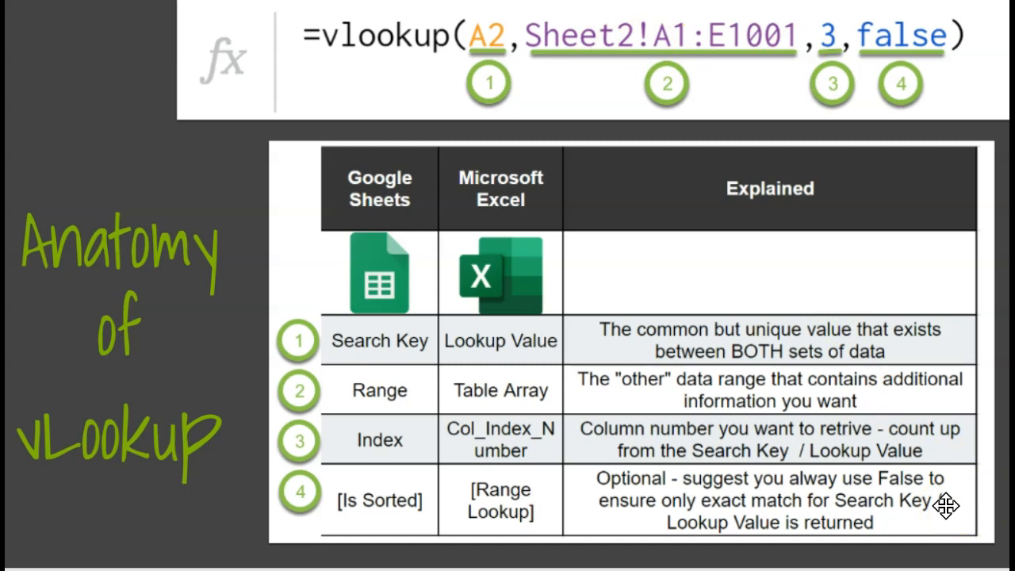
mouse_move(844, 63)
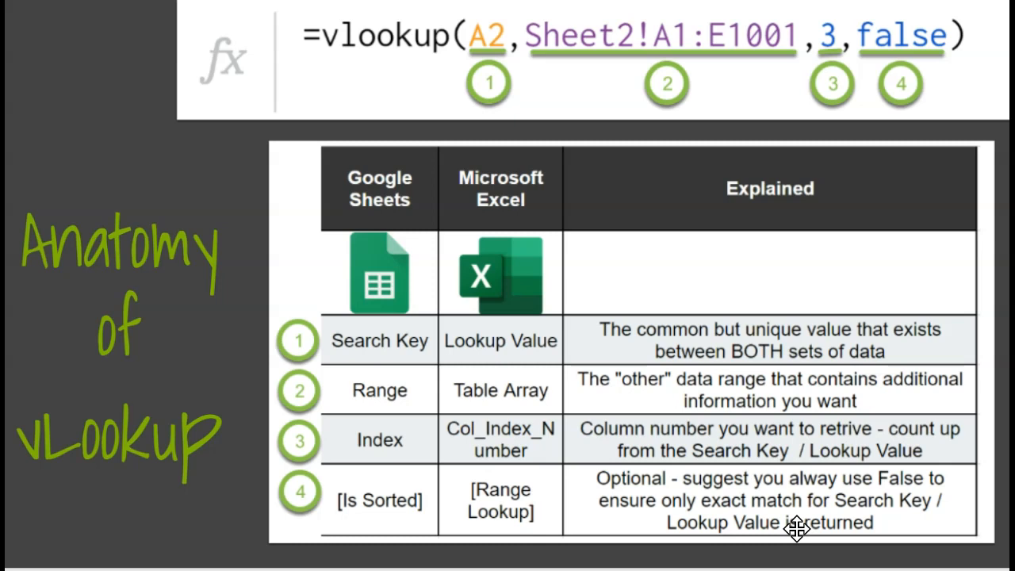
mouse_move(769, 425)
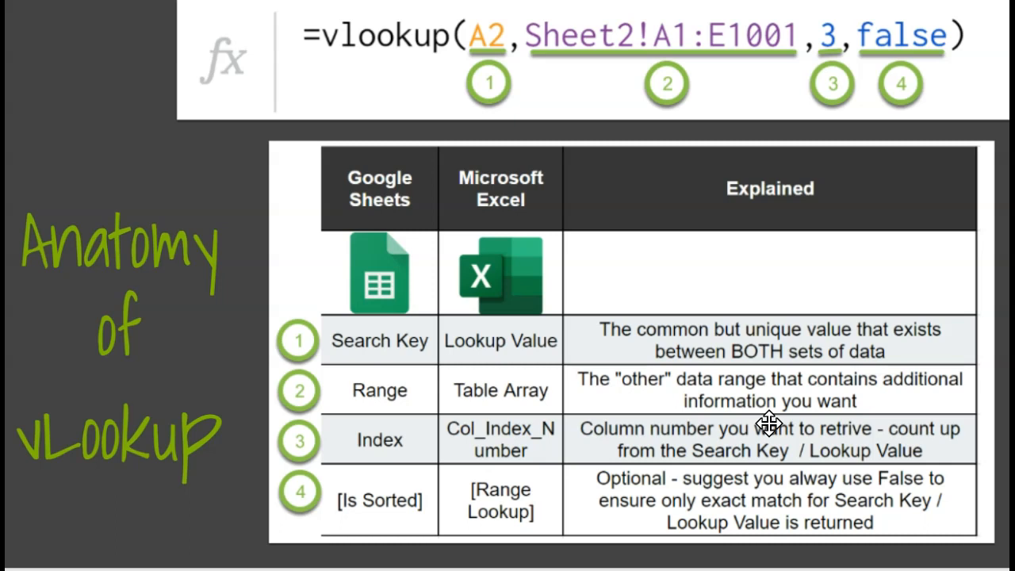
mouse_move(780, 412)
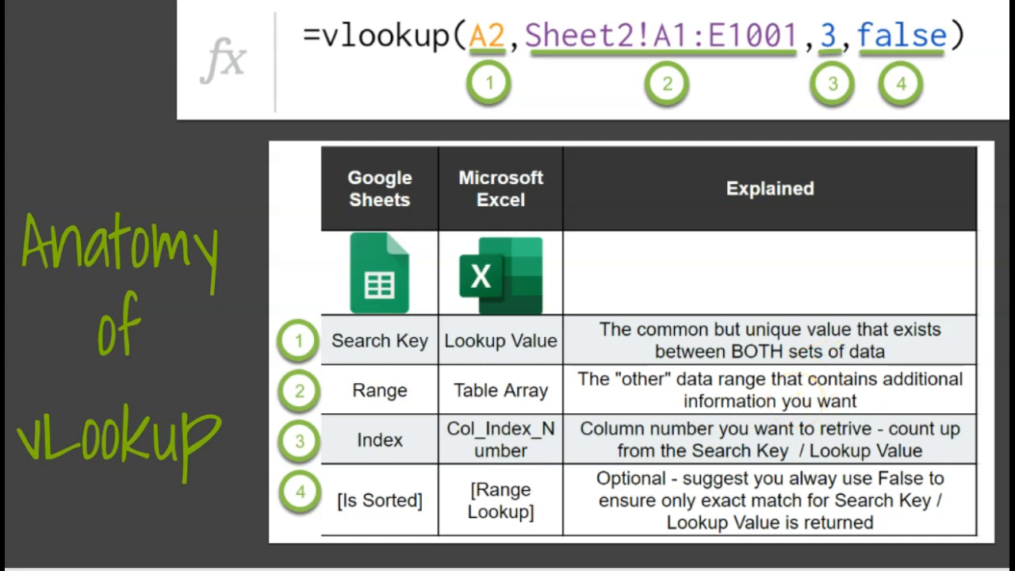
Step: Enter =vlookup( in D2 with A2 as search key, then move to Sheet2 for the range
text(=vlookup()
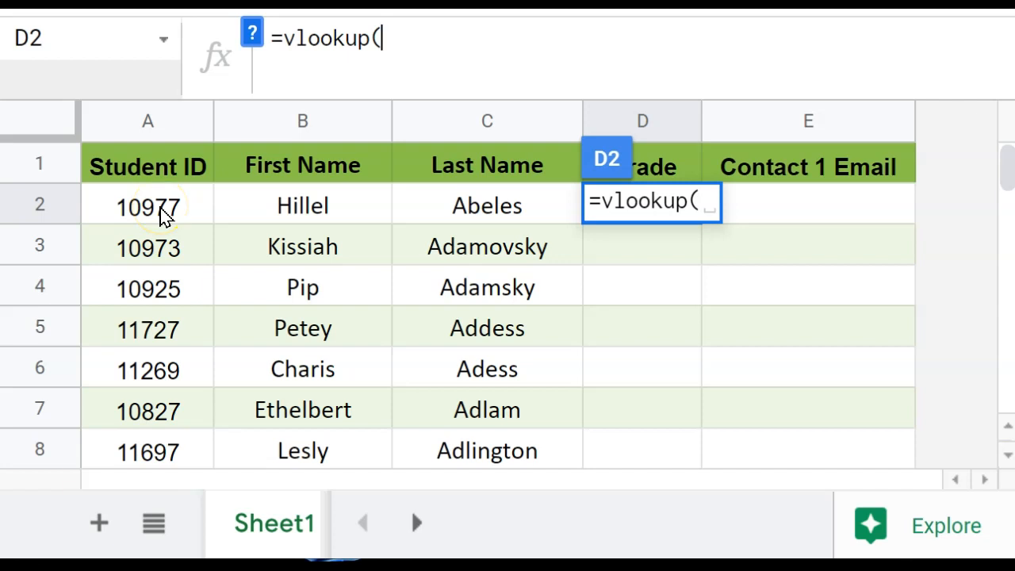
click(147, 205)
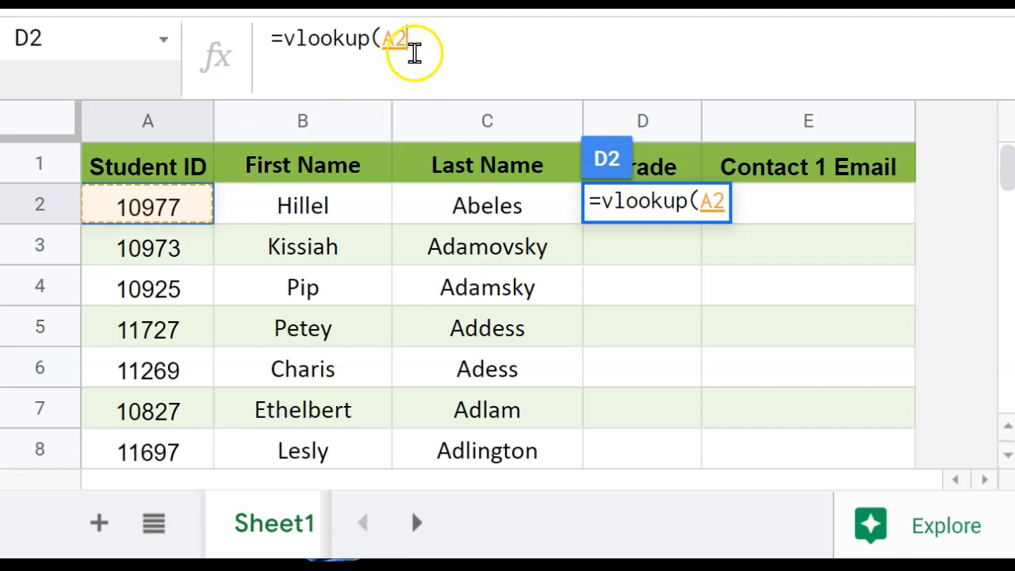
text(,)
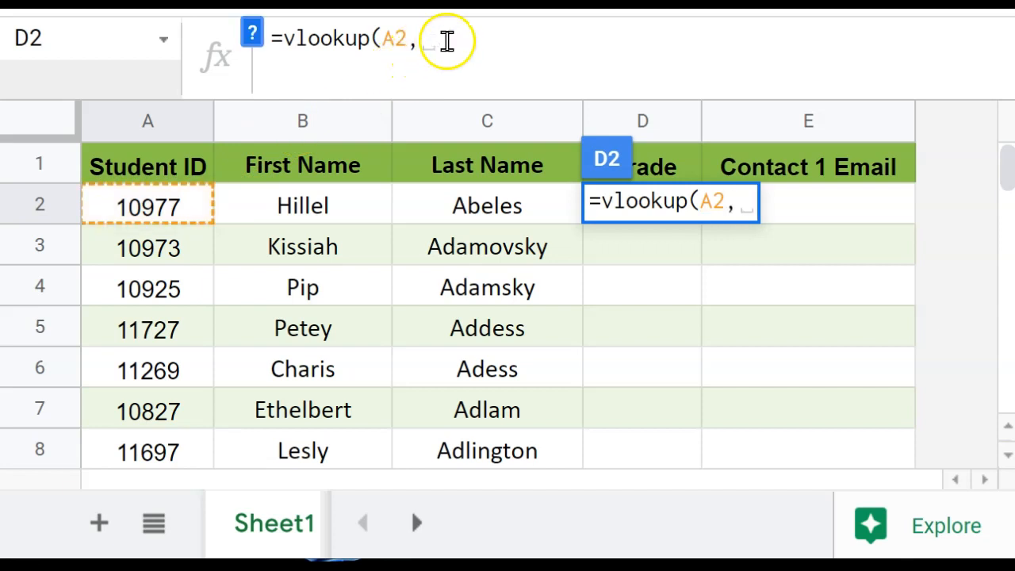
mouse_move(588, 44)
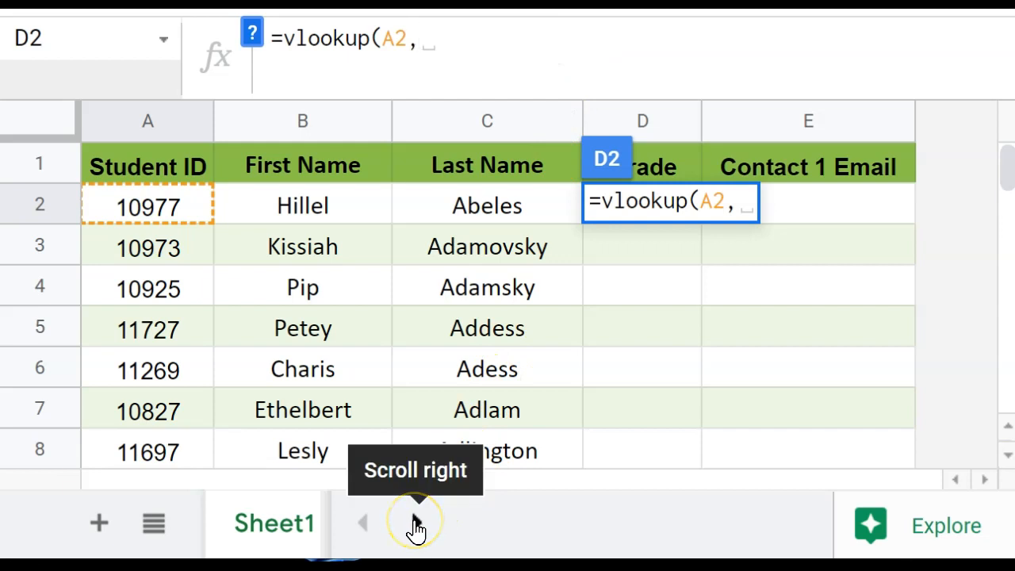
click(266, 524)
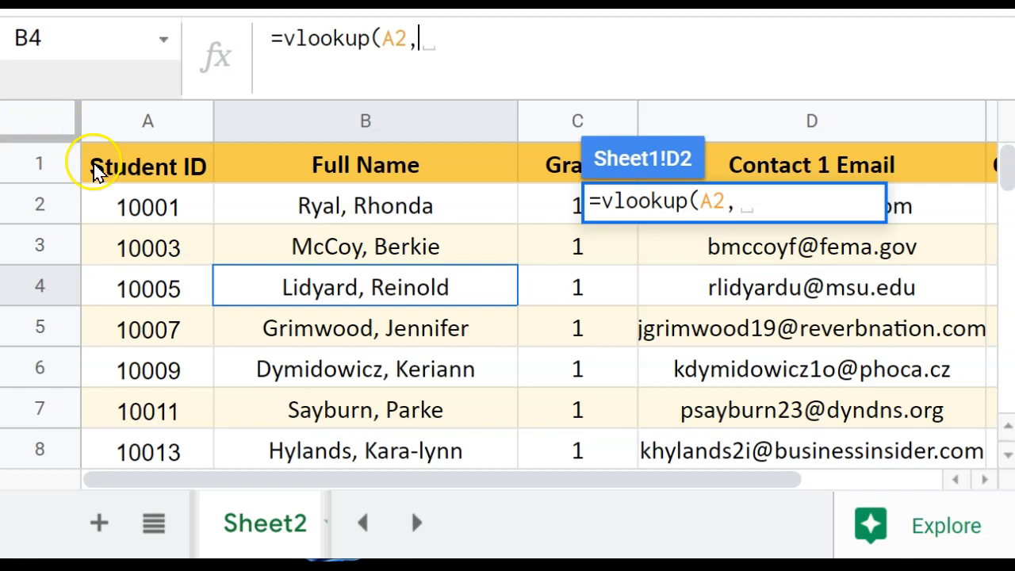
mouse_move(97, 130)
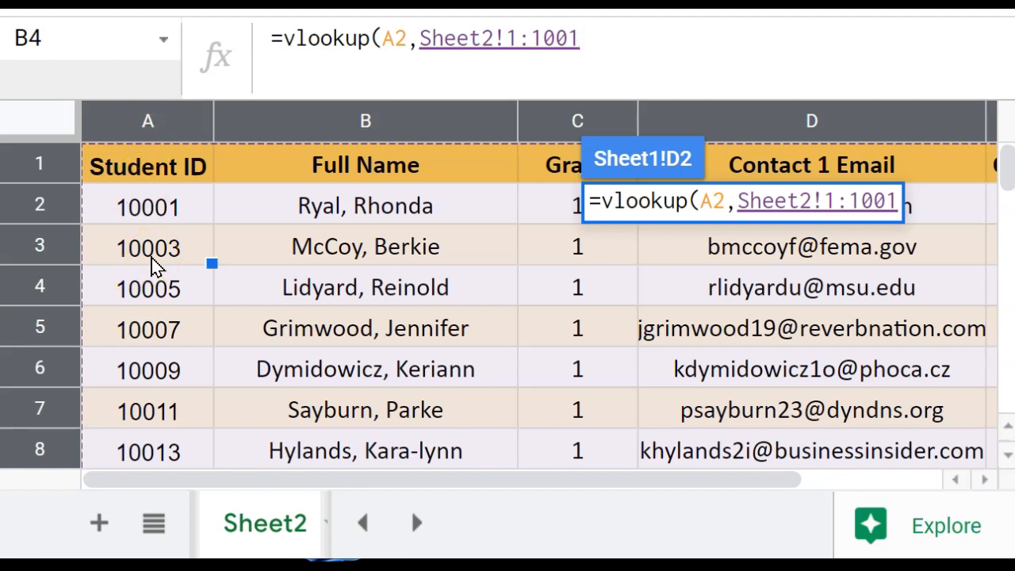
mouse_move(357, 521)
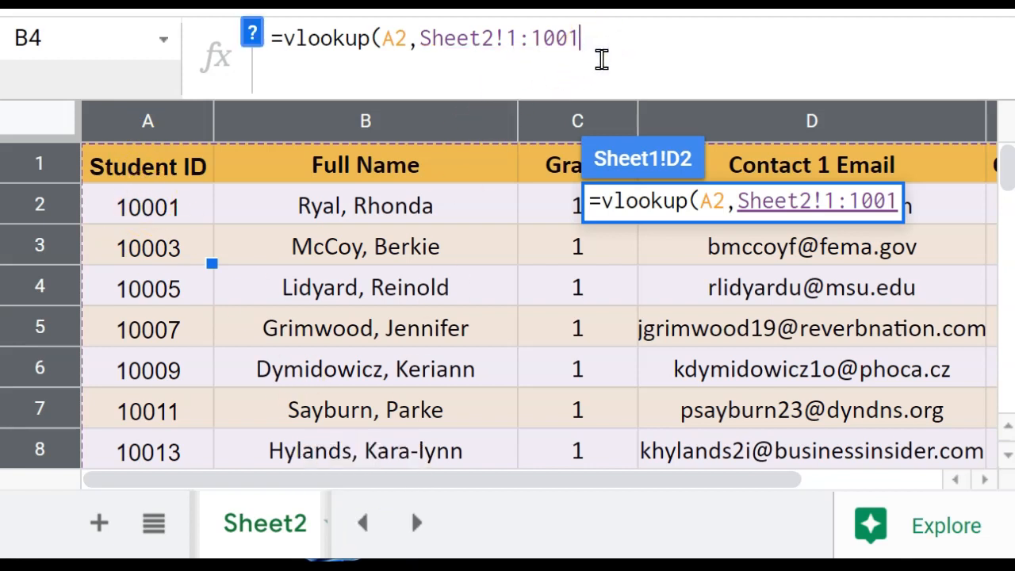
Step: Complete the VLOOKUP with range Sheet2!1:1001, column index 3 and false
text(,)
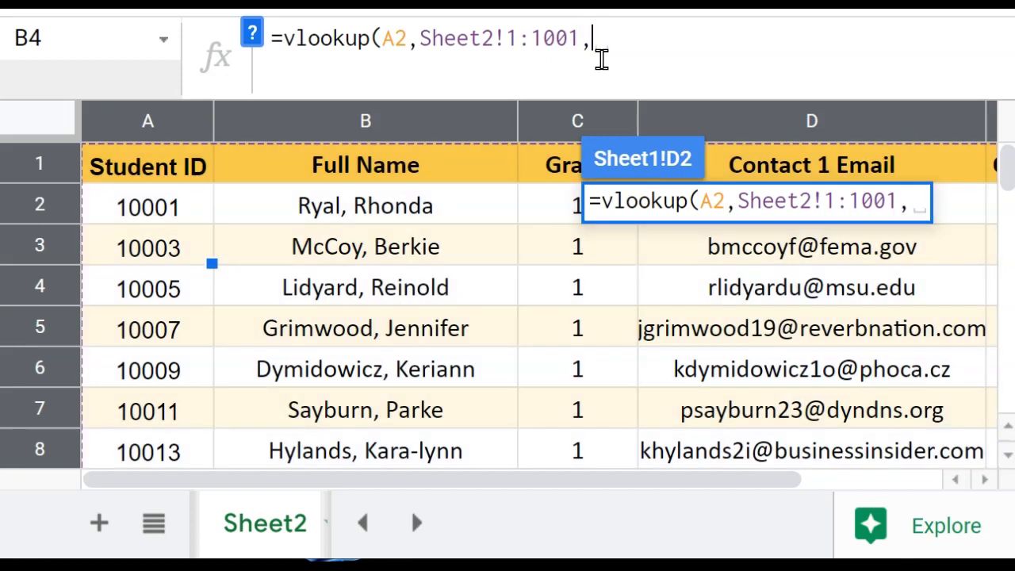
click(361, 524)
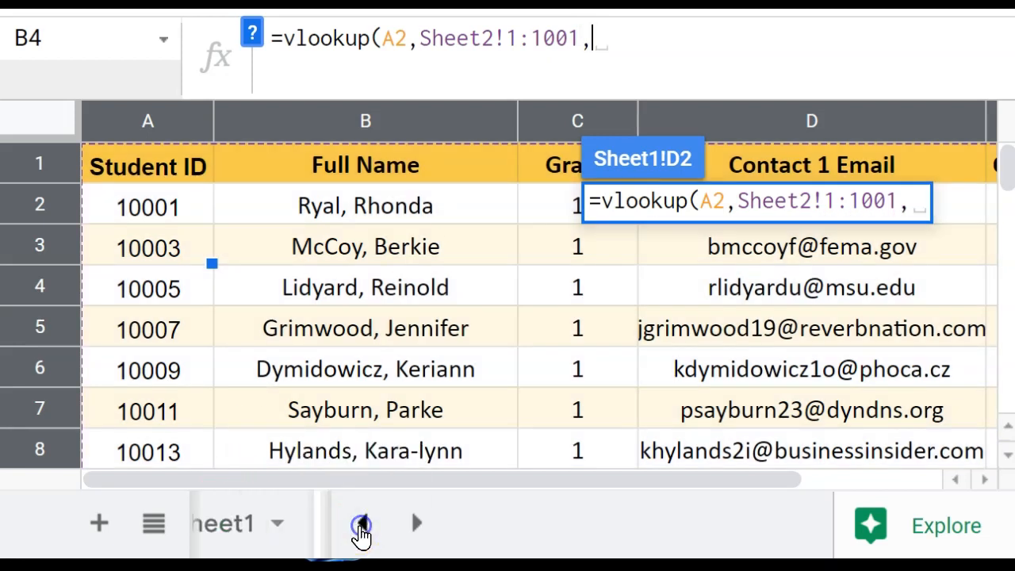
click(361, 523)
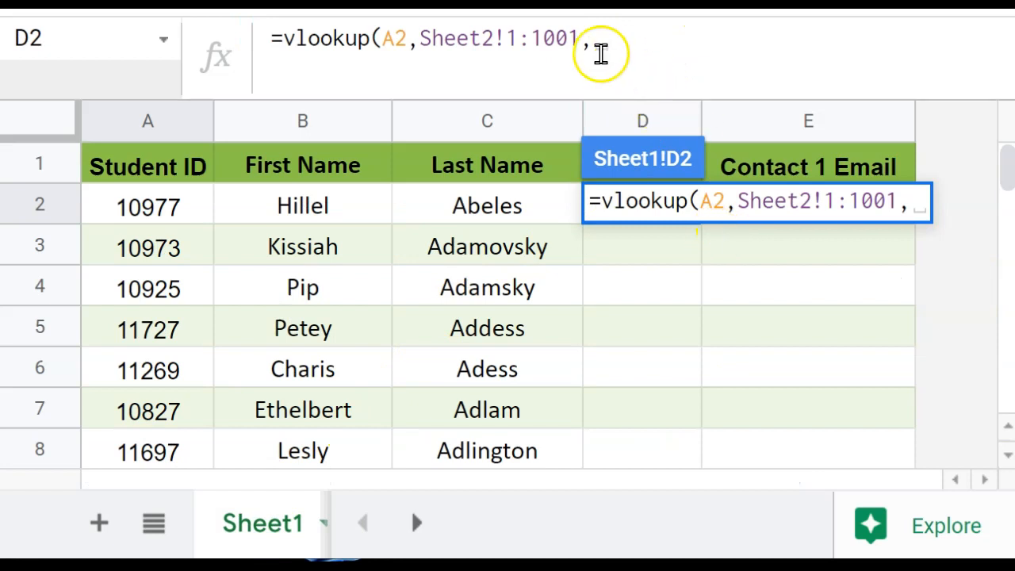
mouse_move(454, 64)
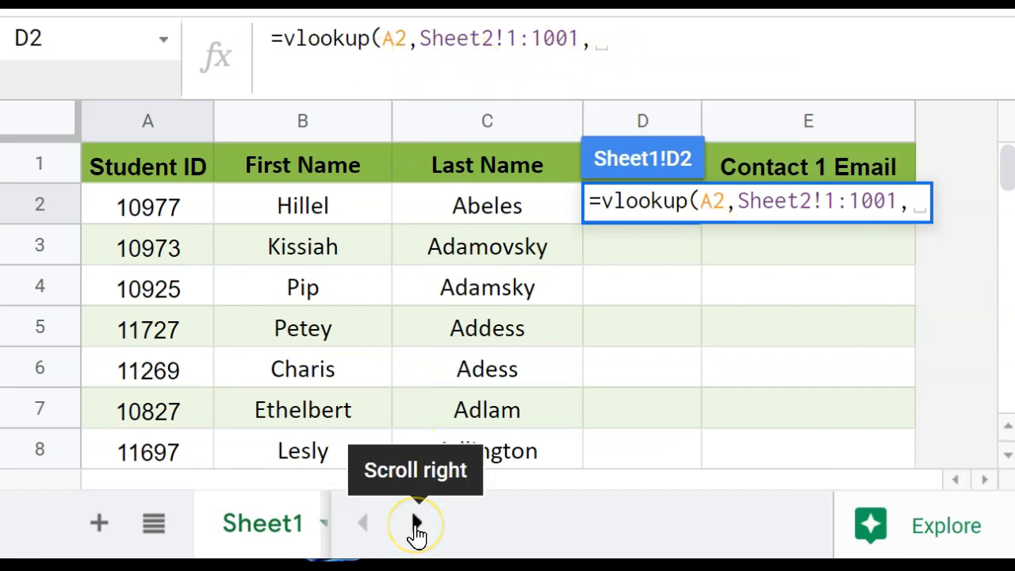
click(415, 523)
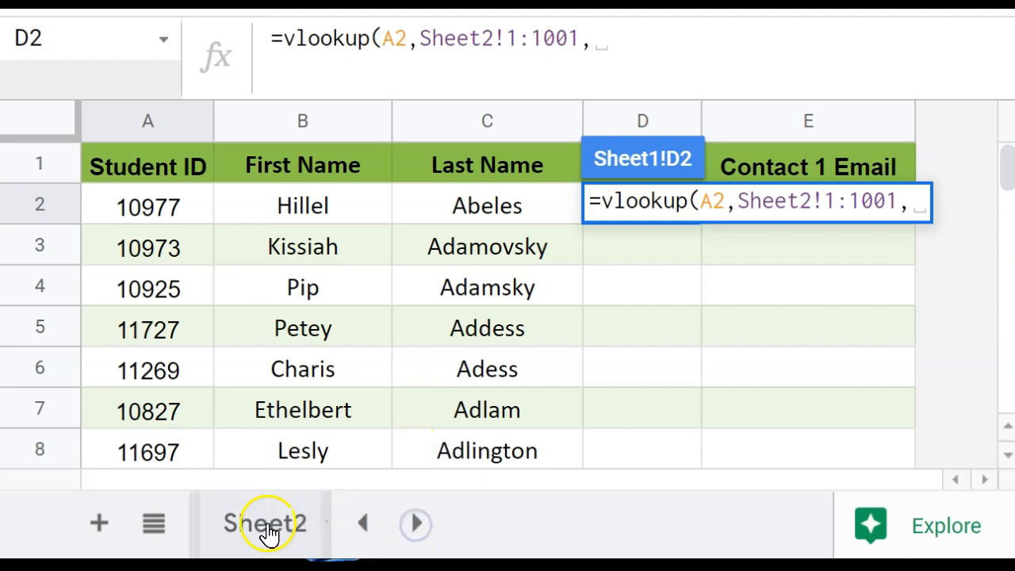
click(265, 524)
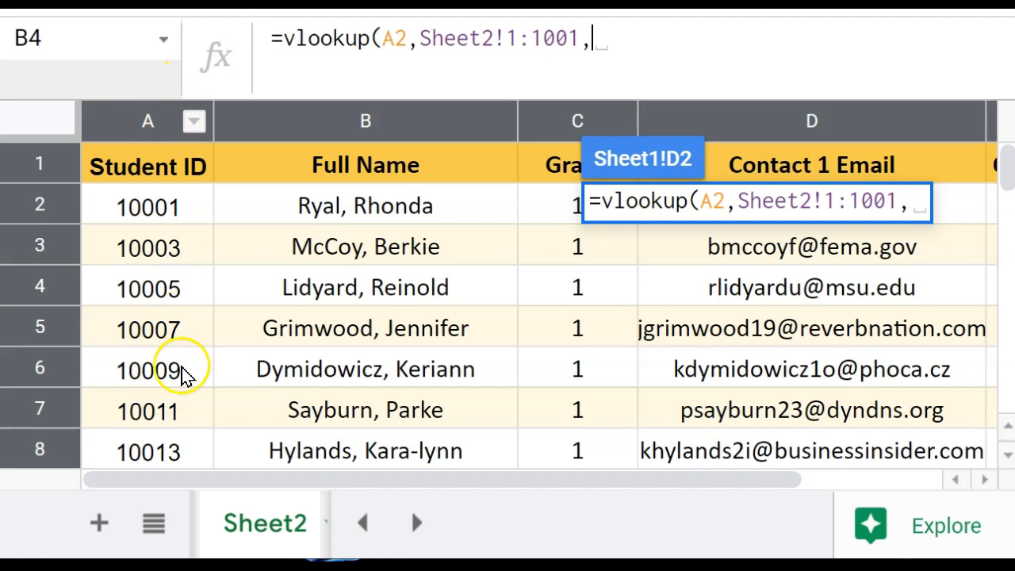
mouse_move(183, 394)
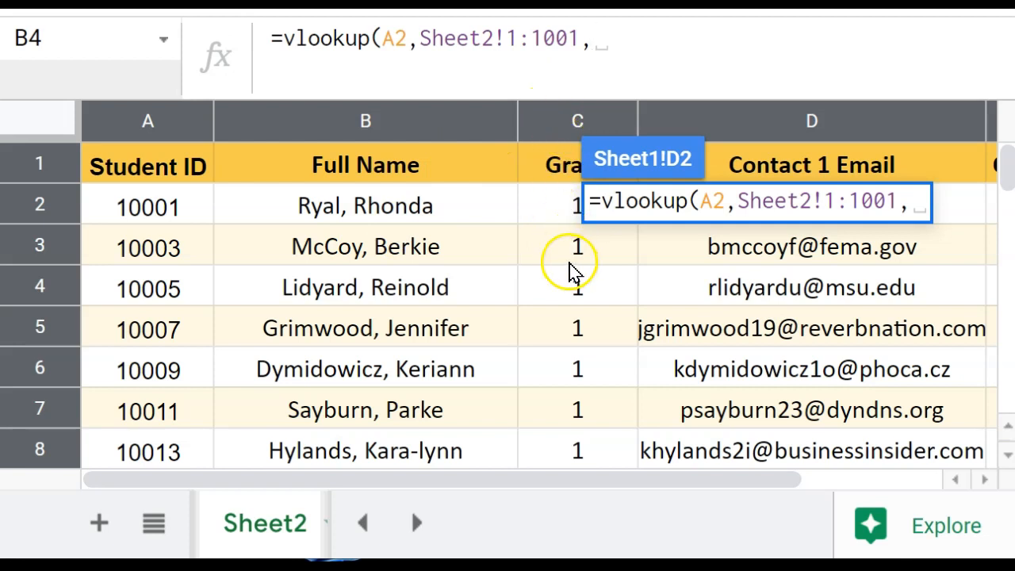
text(3)
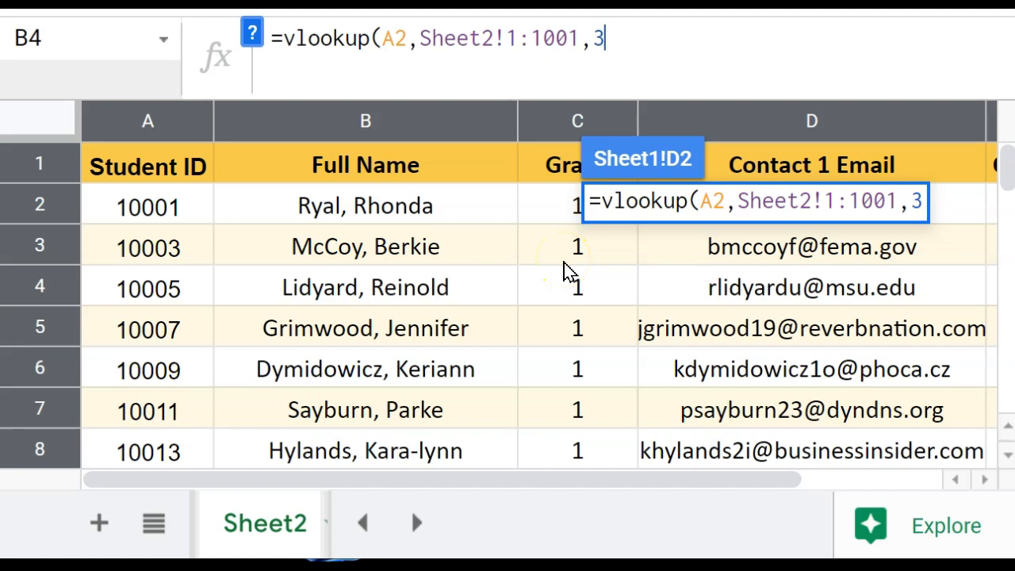
text(,)
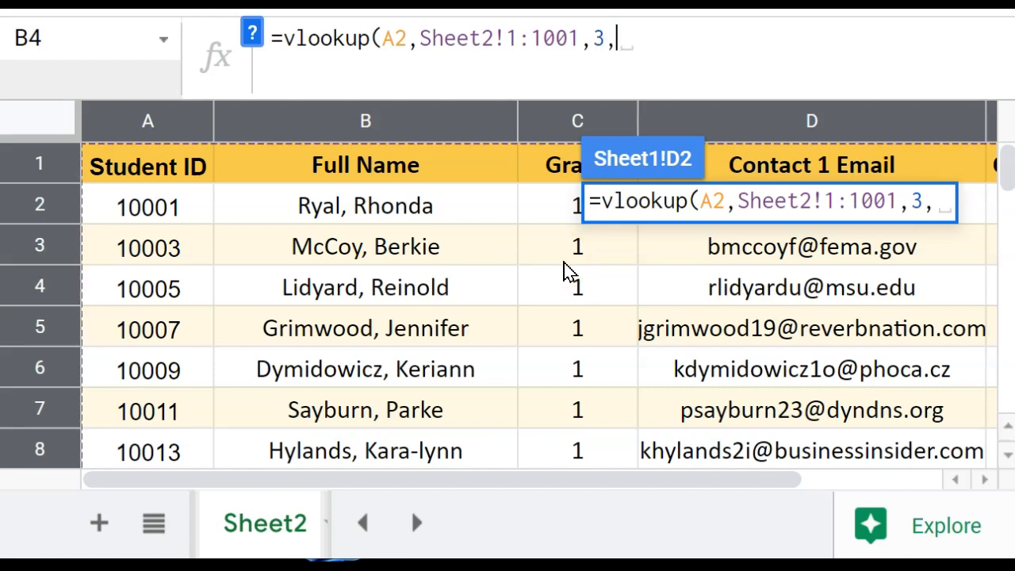
text(false))
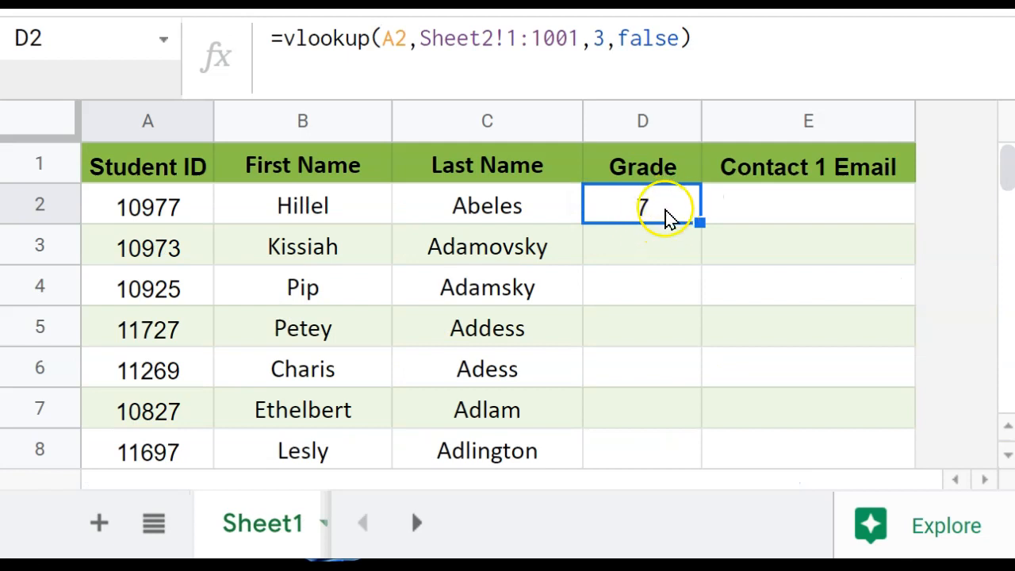
mouse_move(664, 228)
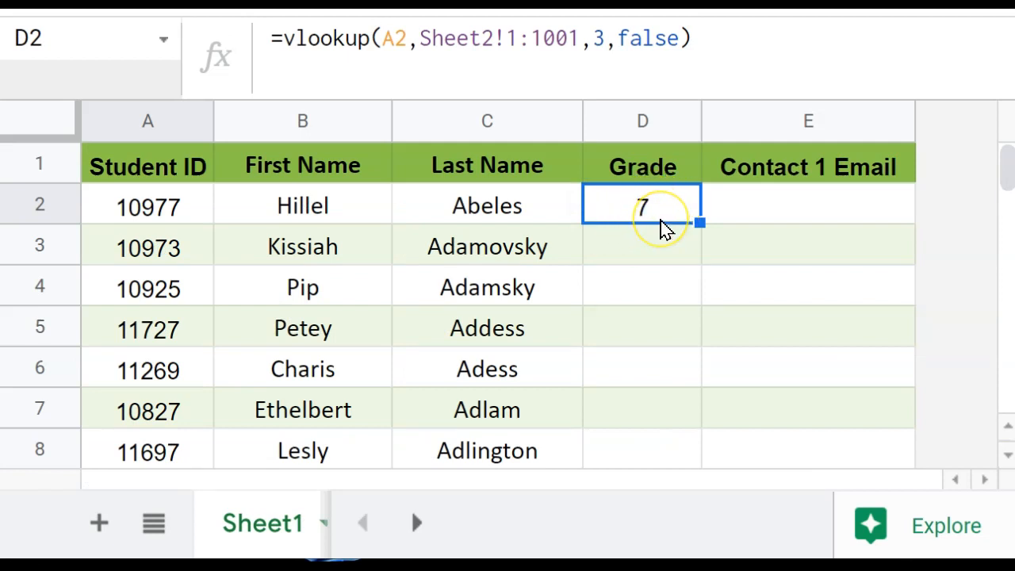
mouse_move(159, 206)
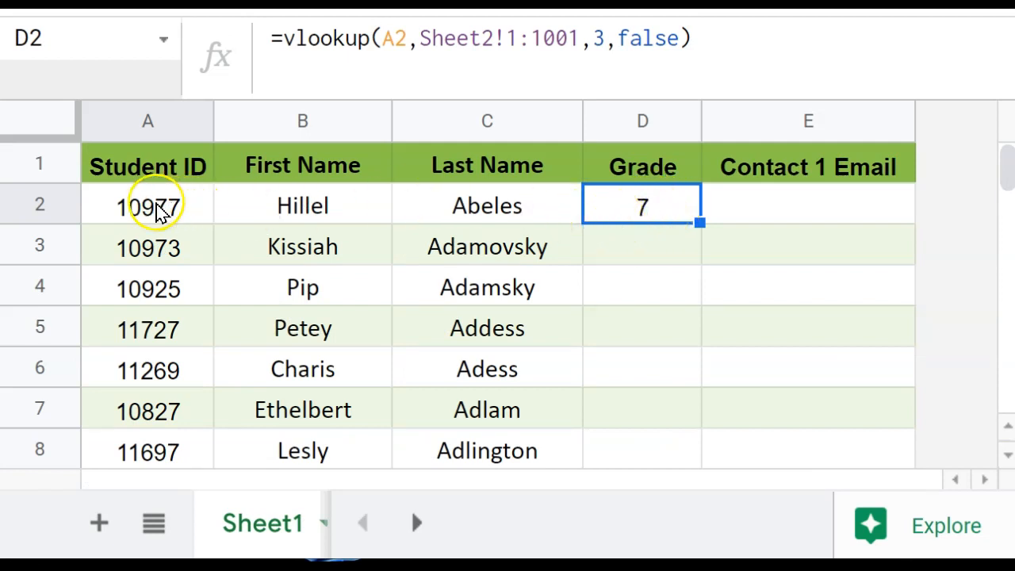
mouse_move(412, 380)
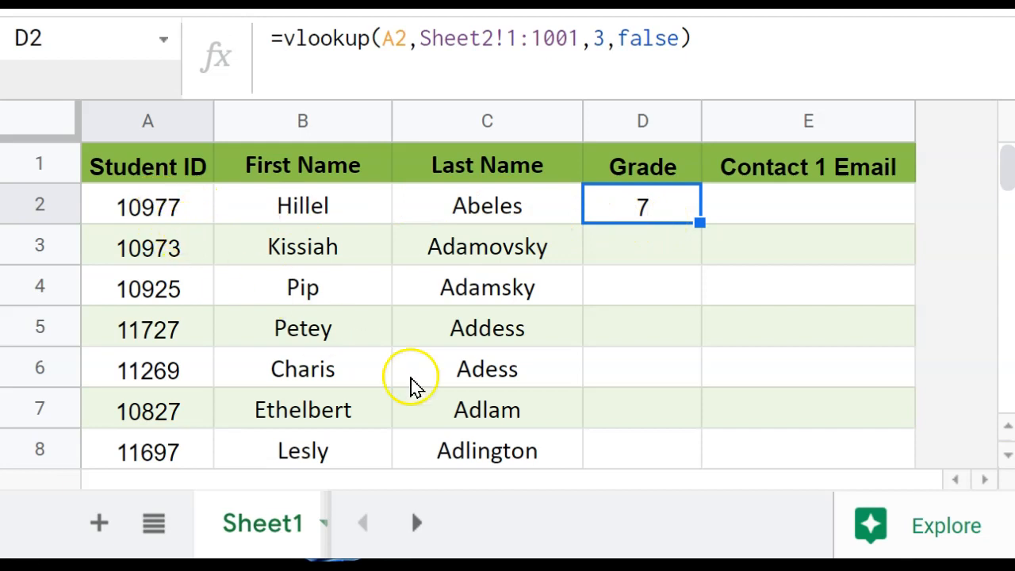
mouse_move(531, 286)
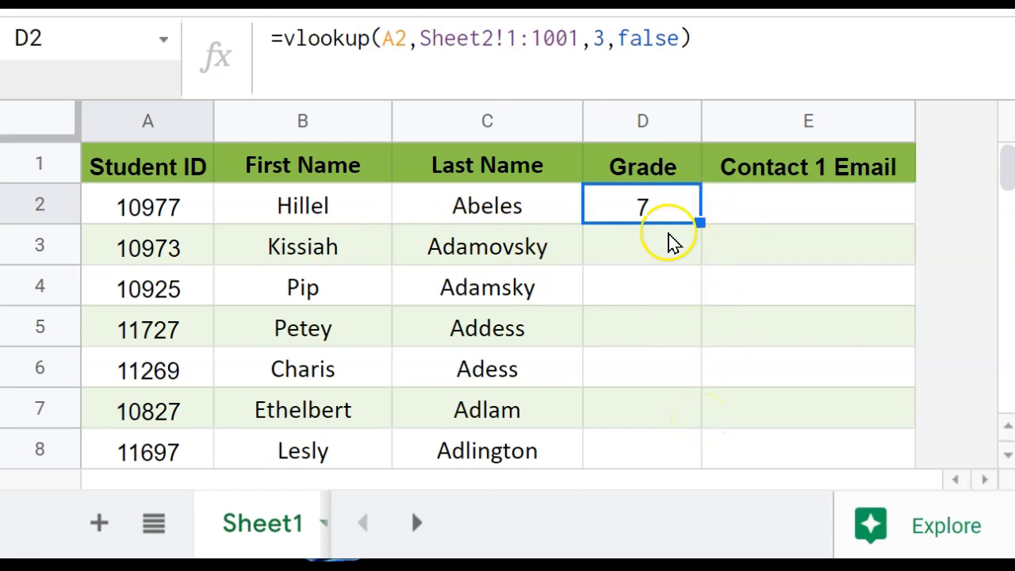
mouse_move(492, 38)
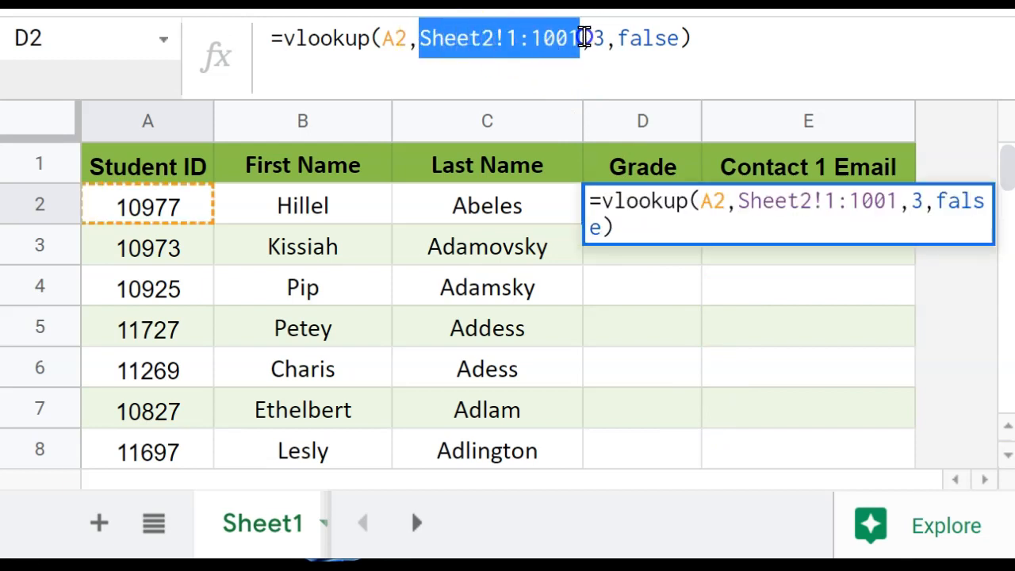
mouse_move(667, 273)
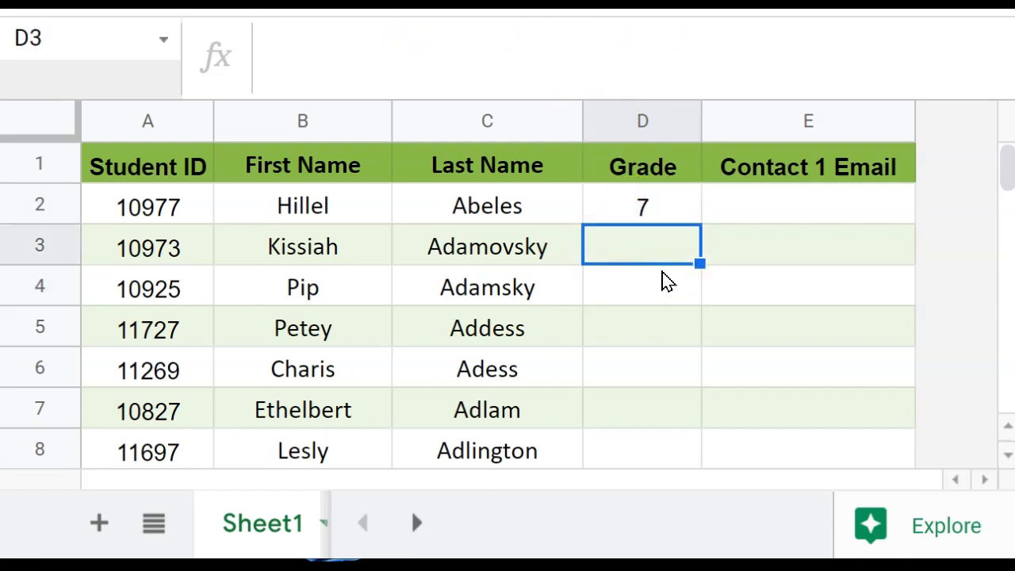
Step: Lock the D2 lookup range as Sheet2!$1:$1001 with F4 and commit it
click(642, 207)
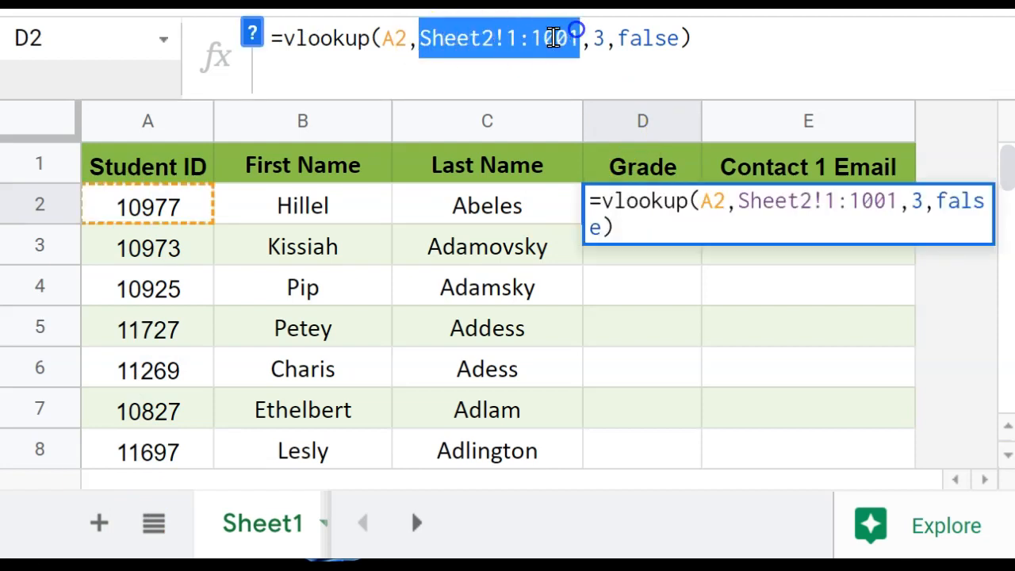
click(800, 190)
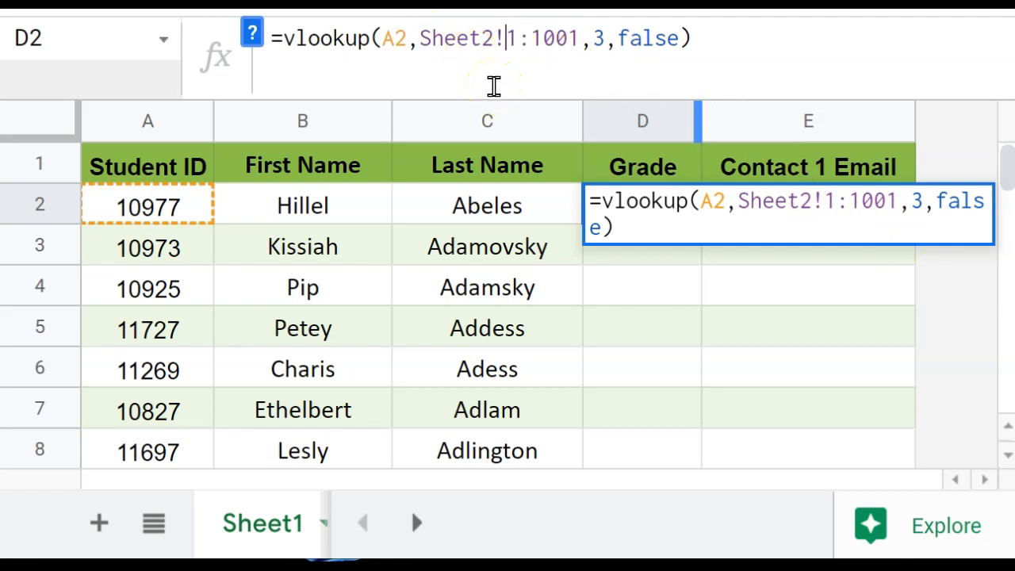
key(f4)
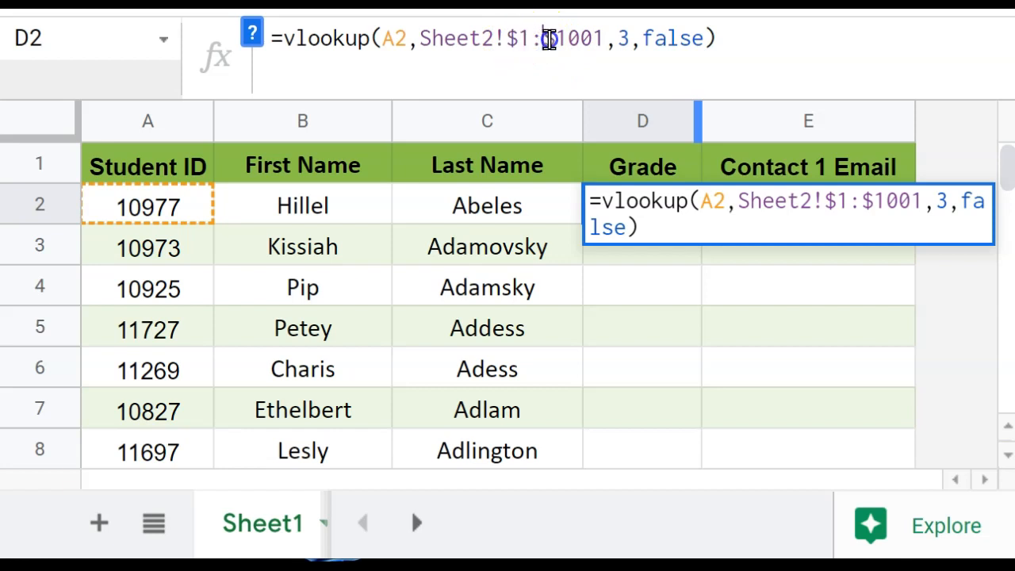
double_click(571, 38)
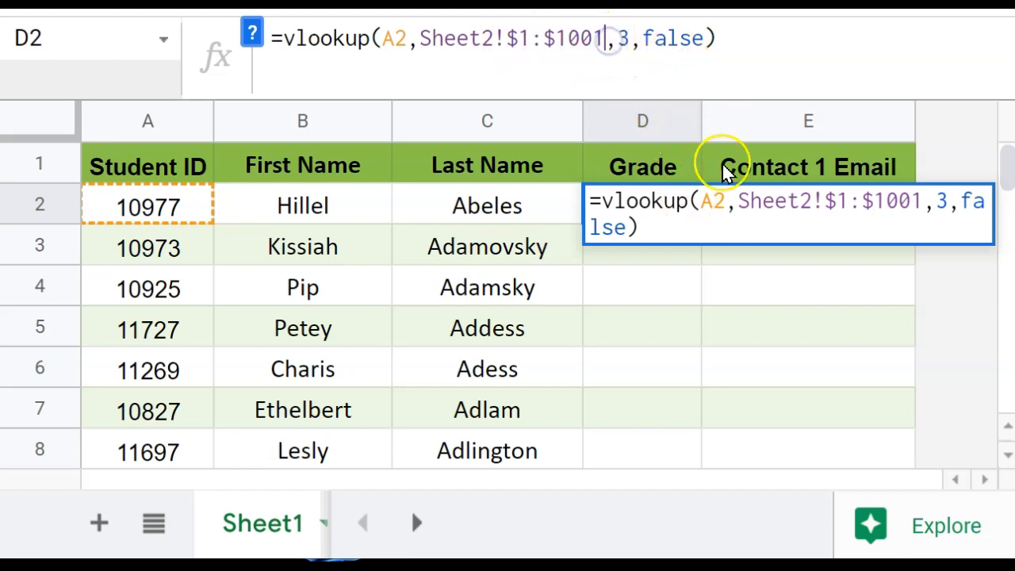
key(enter)
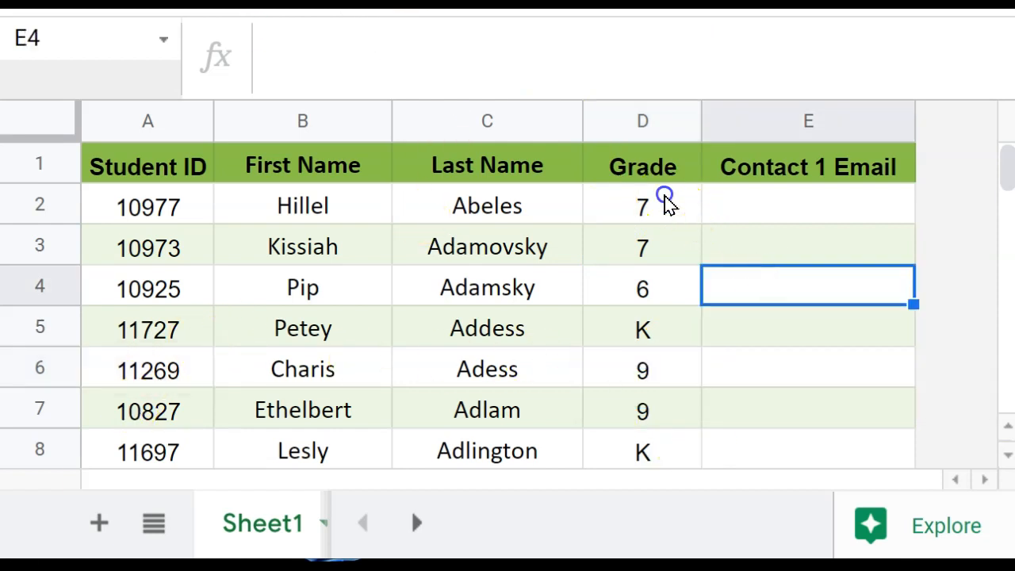
Step: Paste the D2 grade formula down the Grade column through row 1001
click(642, 206)
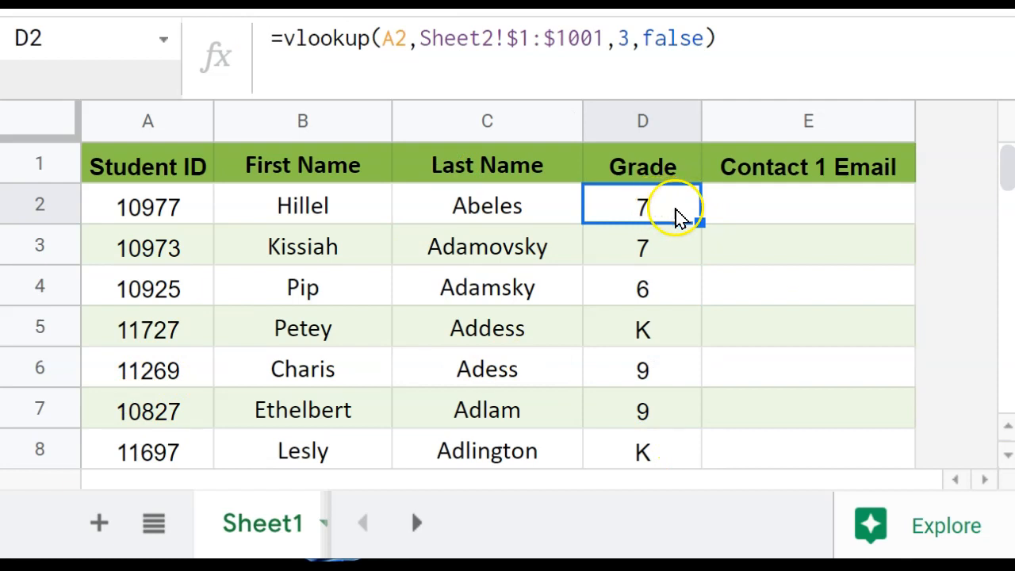
mouse_move(701, 219)
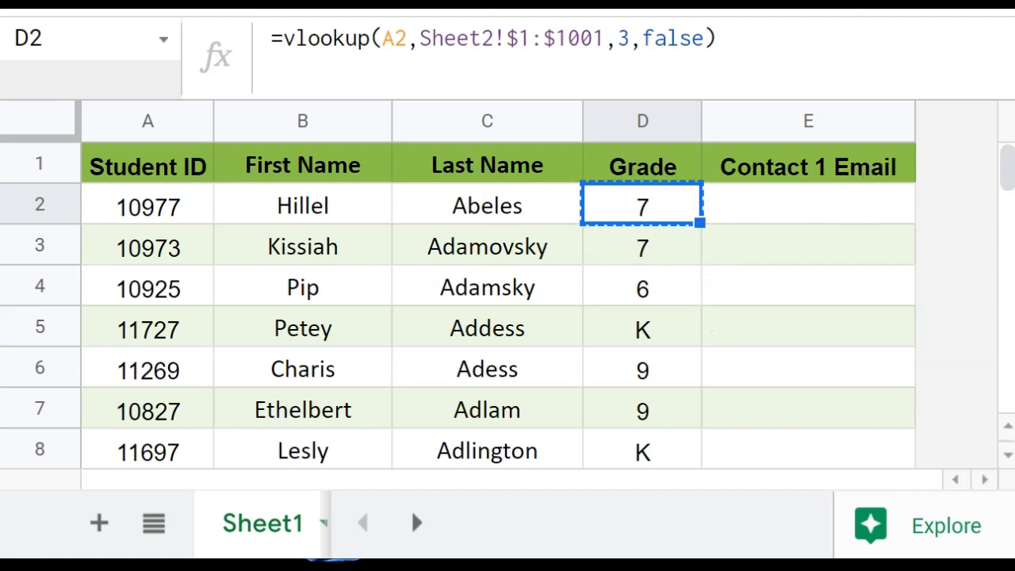
scroll(down, 3)
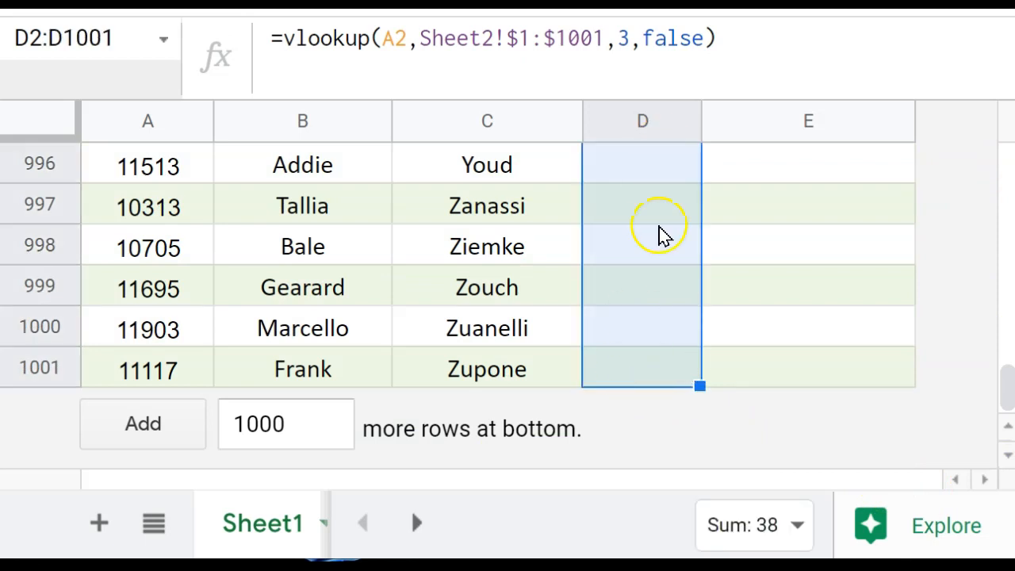
mouse_move(682, 130)
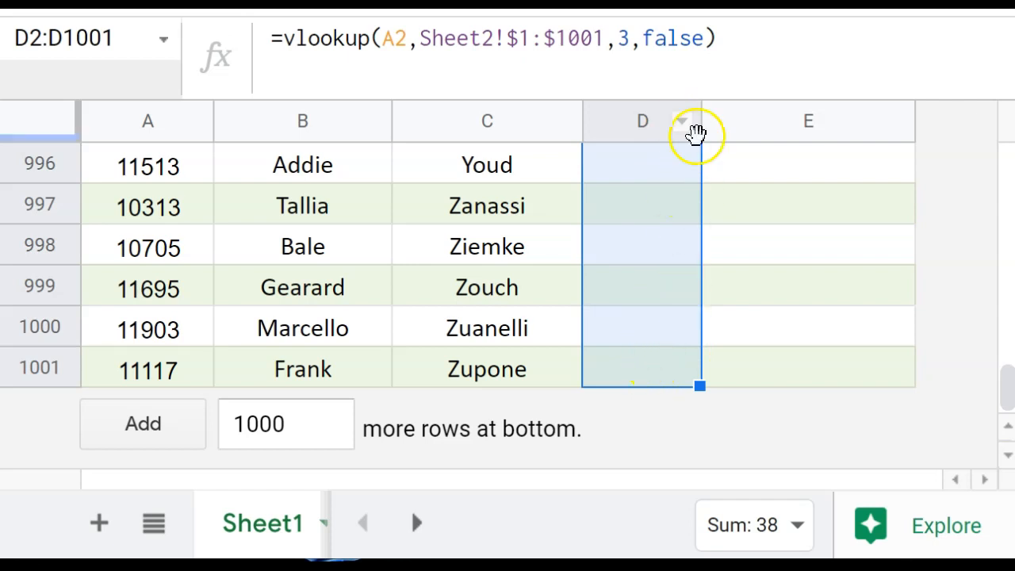
mouse_move(658, 349)
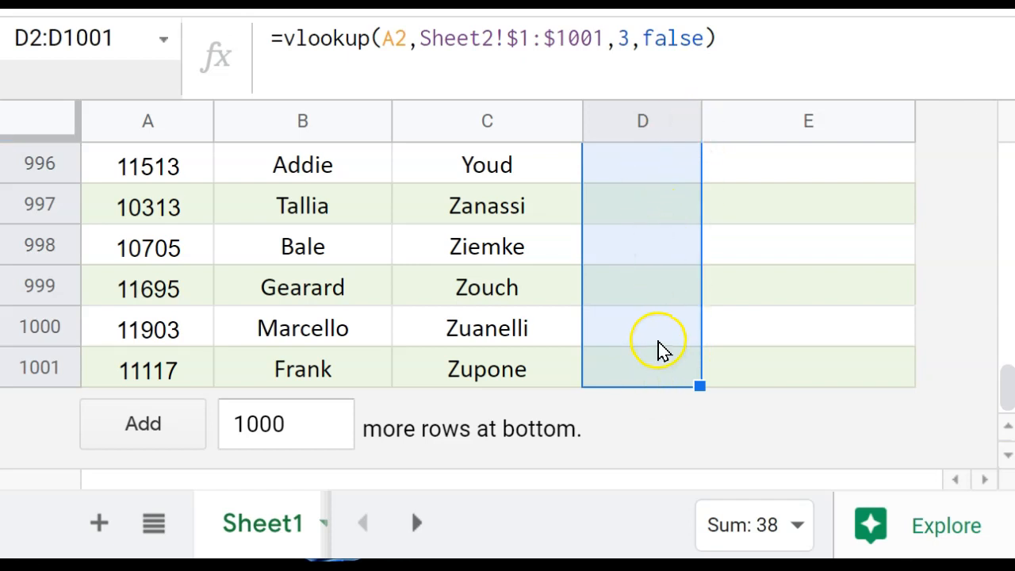
key(ctrl+v)
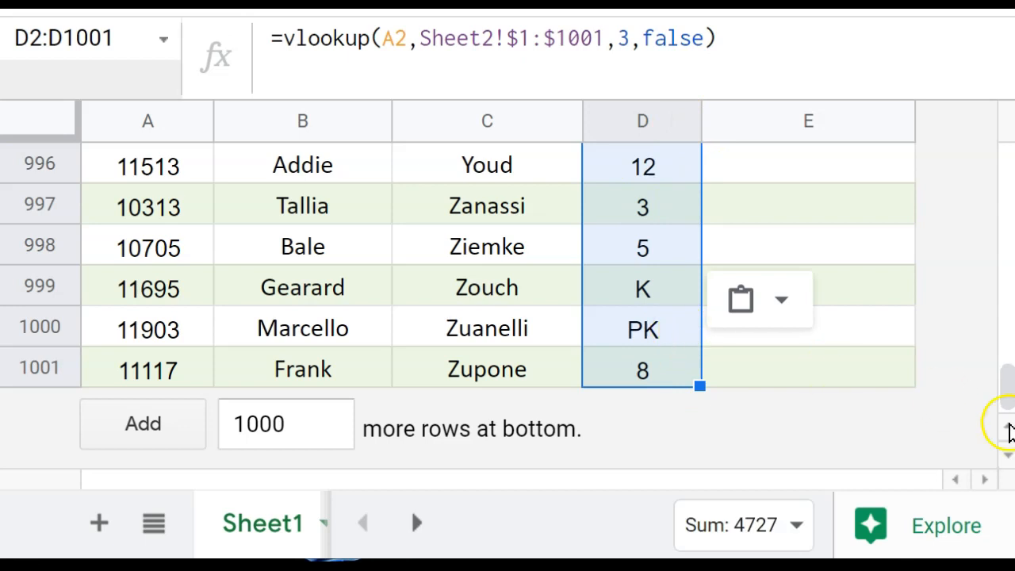
scroll(up, 3)
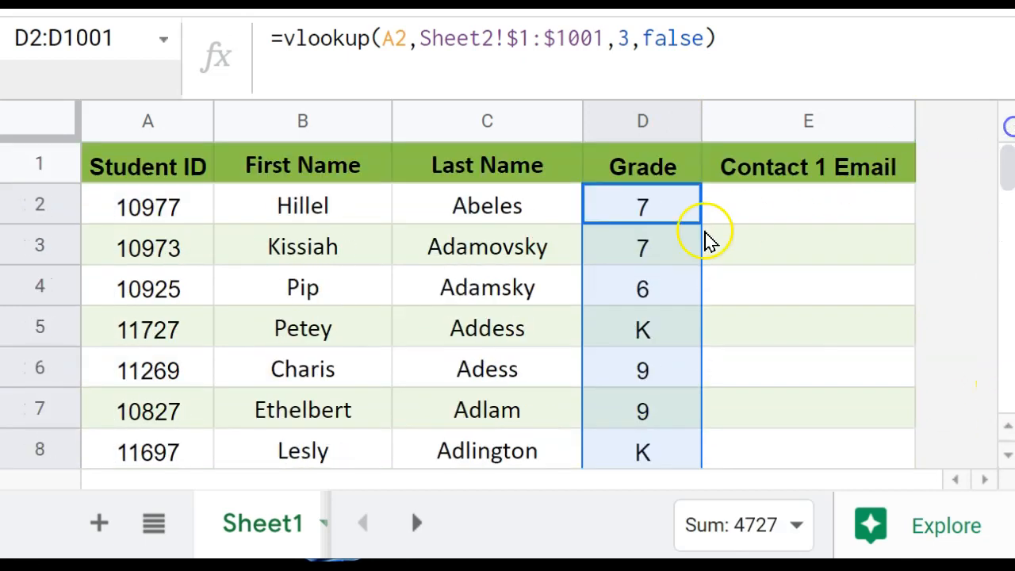